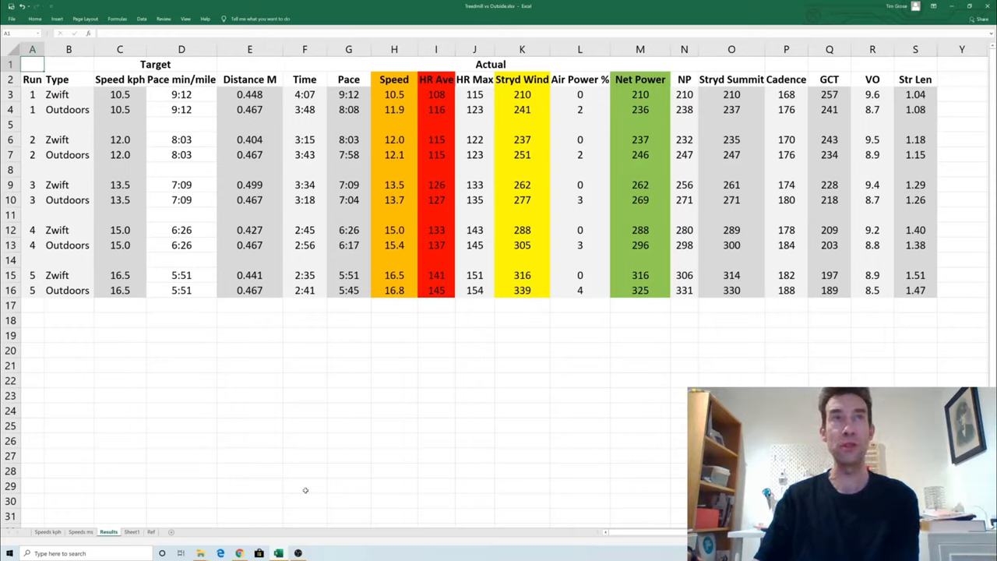
mouse_move(287, 433)
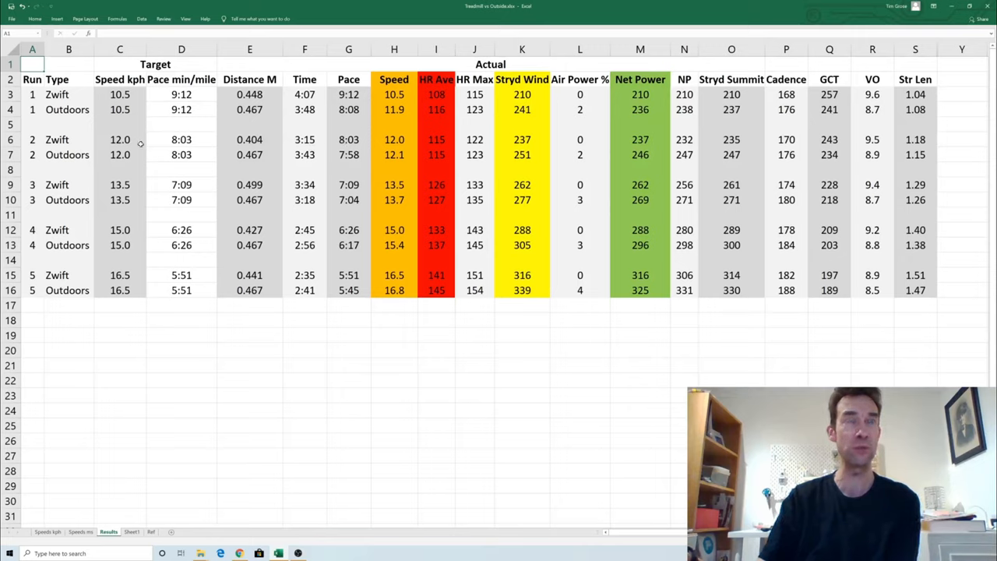
mouse_move(318, 155)
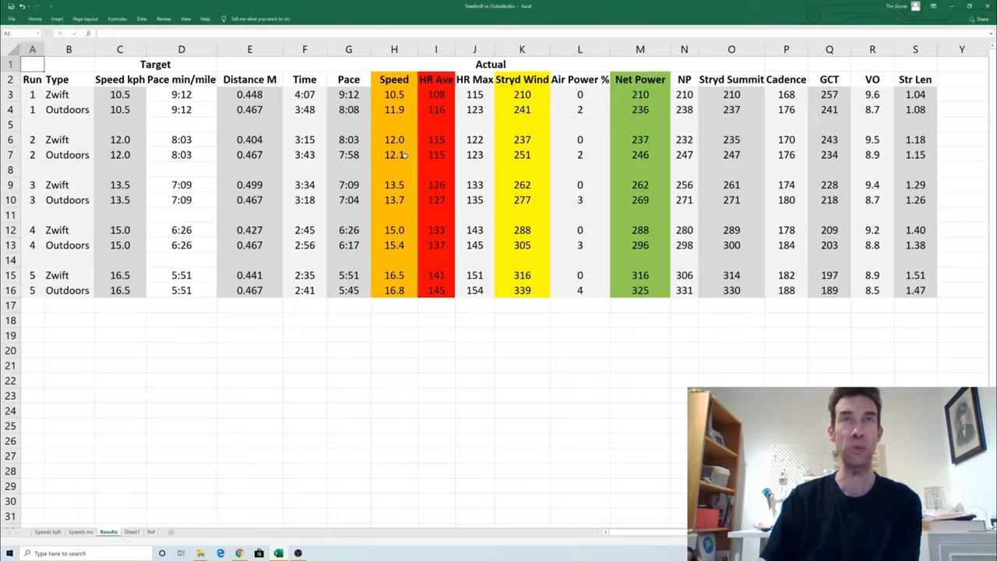
mouse_move(393, 173)
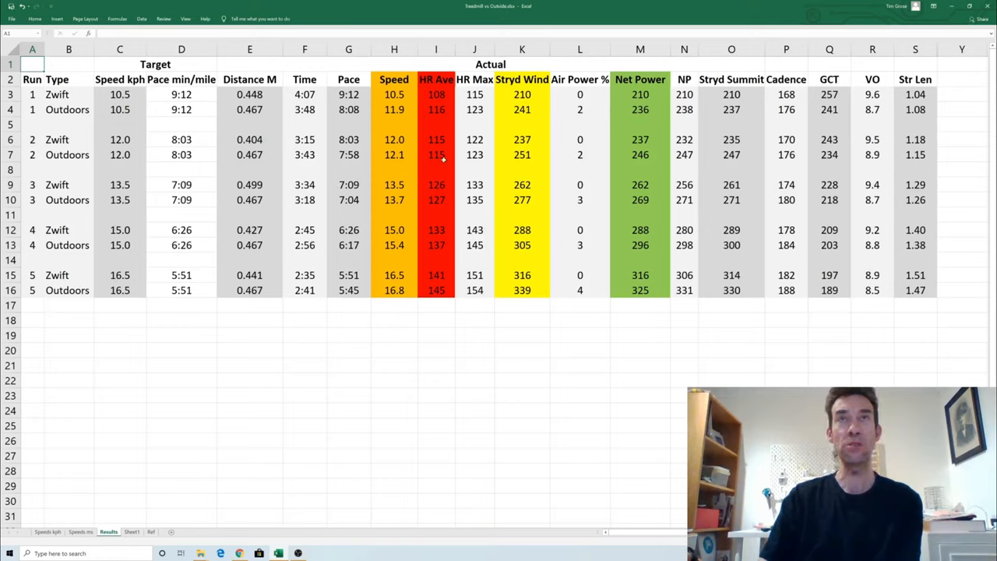
mouse_move(490, 115)
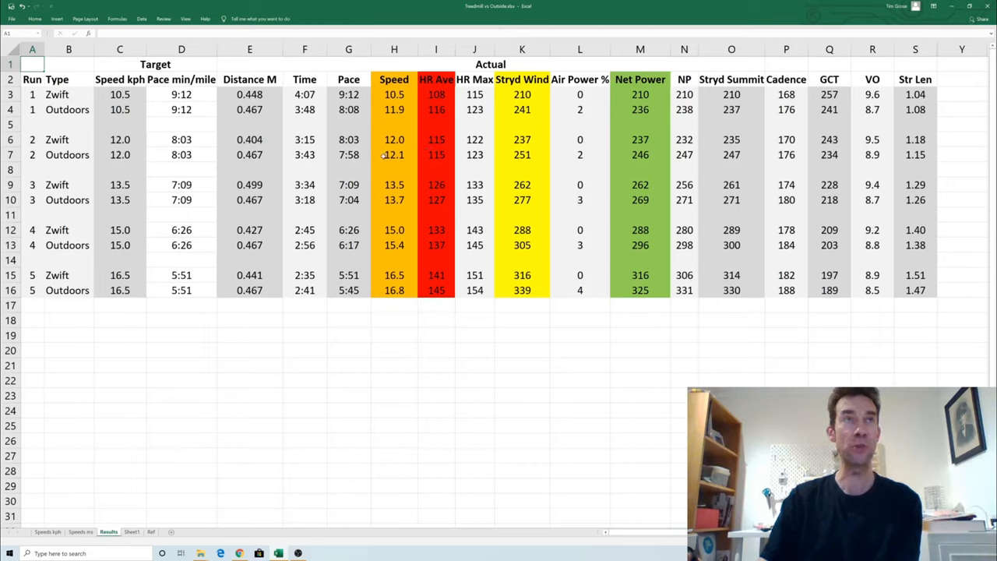
mouse_move(448, 154)
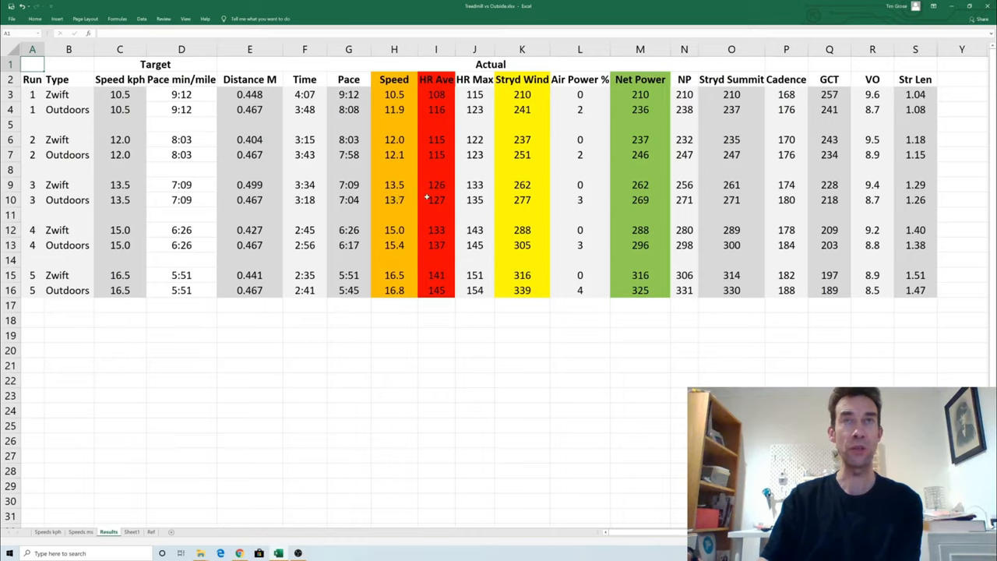
mouse_move(427, 245)
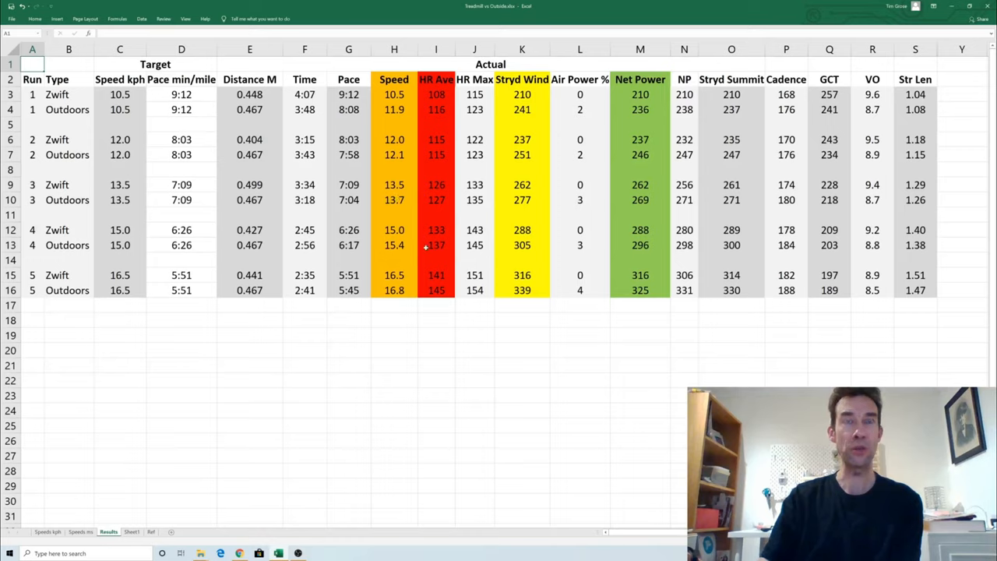
mouse_move(337, 239)
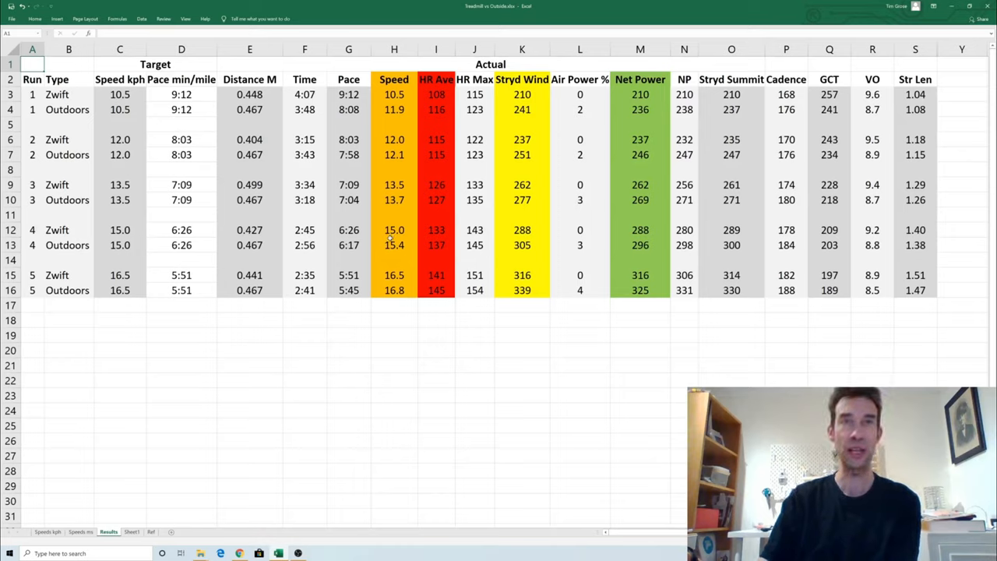
mouse_move(423, 247)
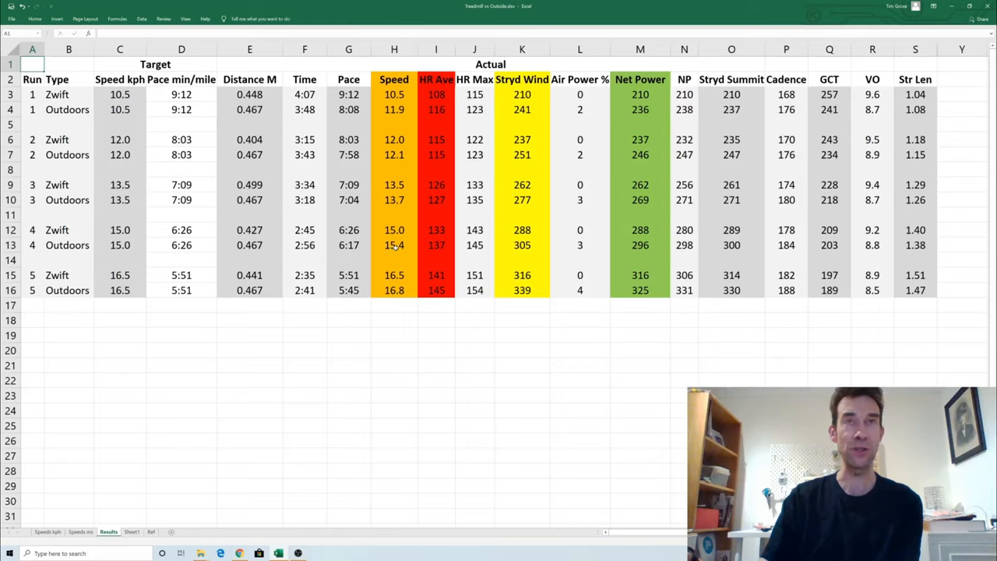
mouse_move(435, 309)
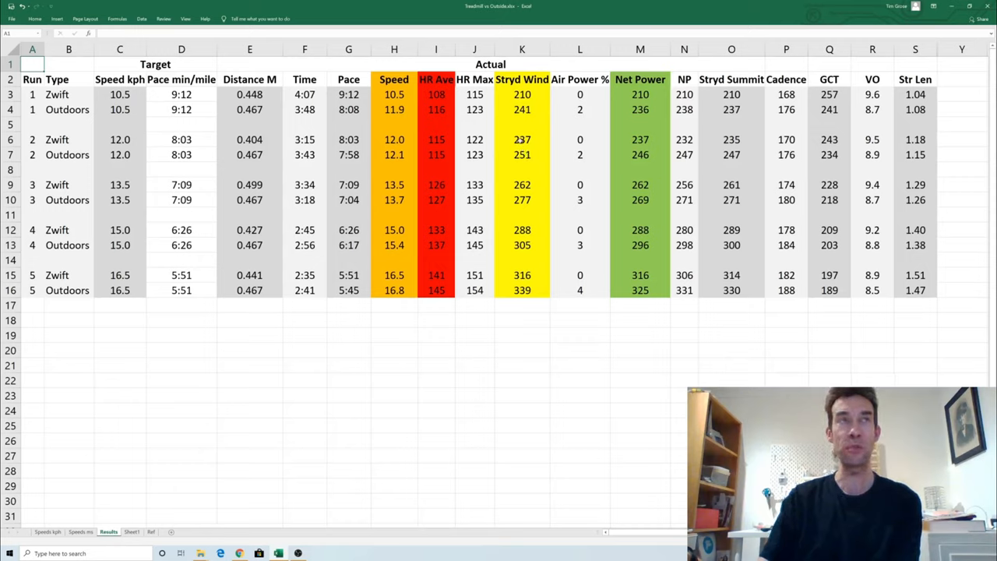
mouse_move(552, 139)
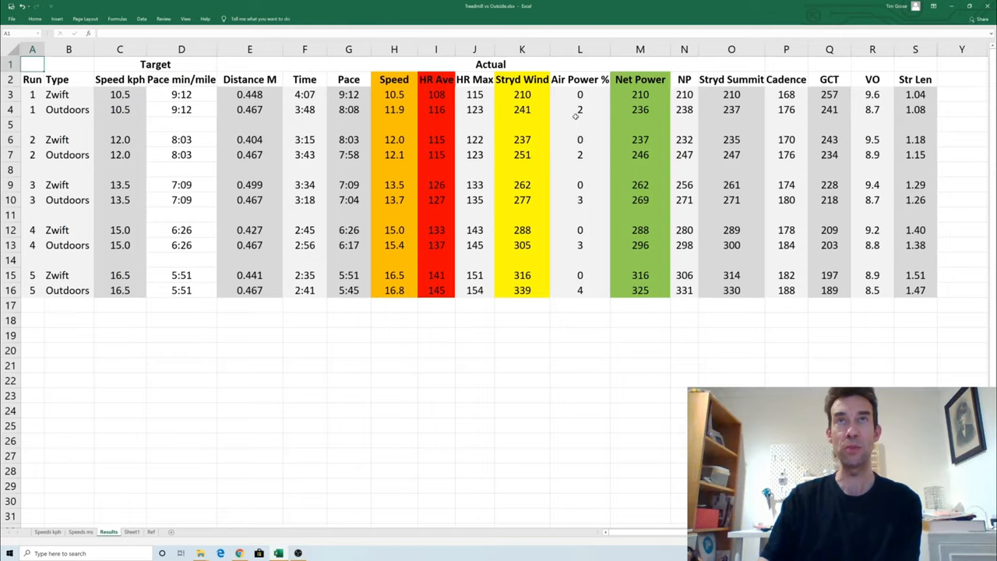
mouse_move(578, 154)
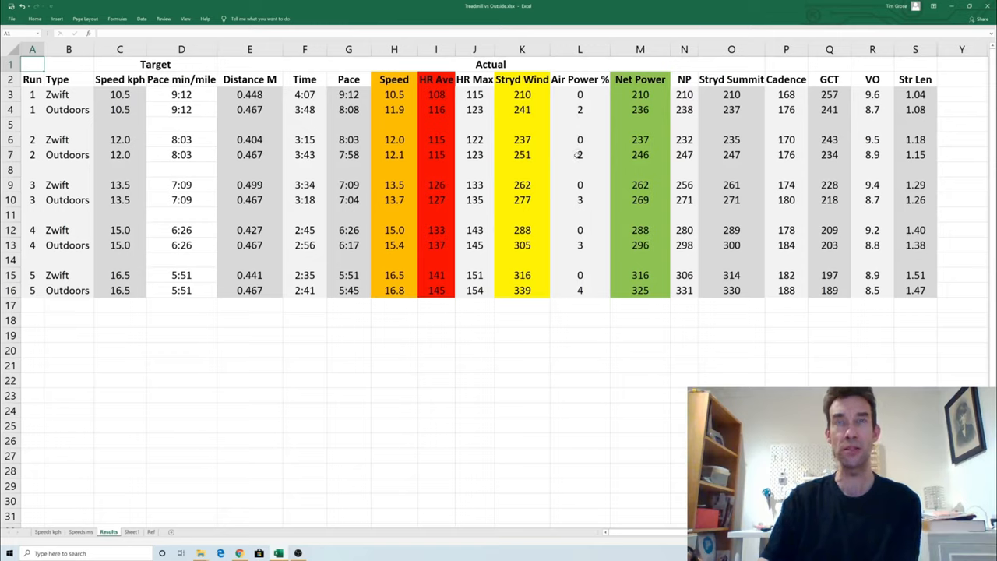
mouse_move(532, 159)
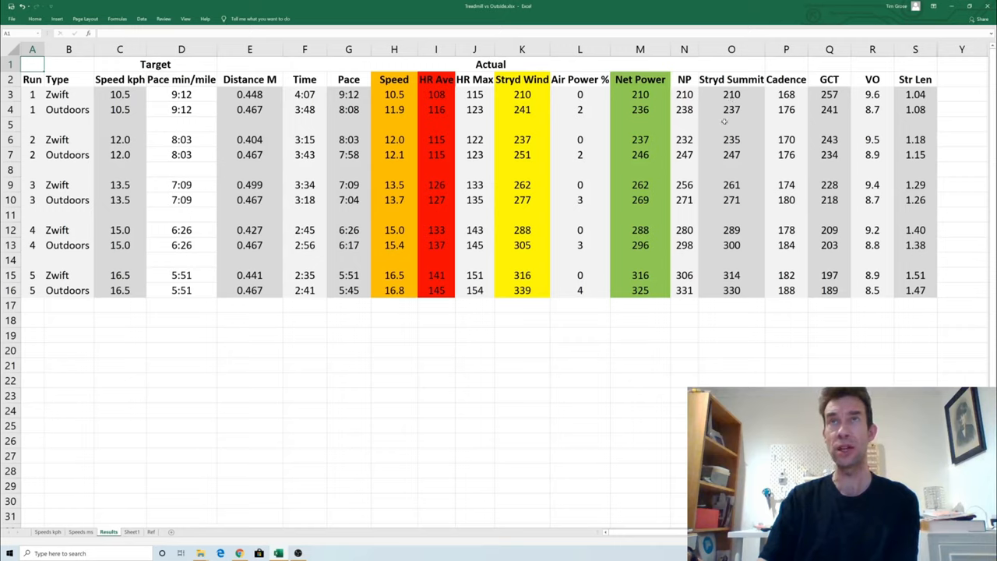
mouse_move(657, 173)
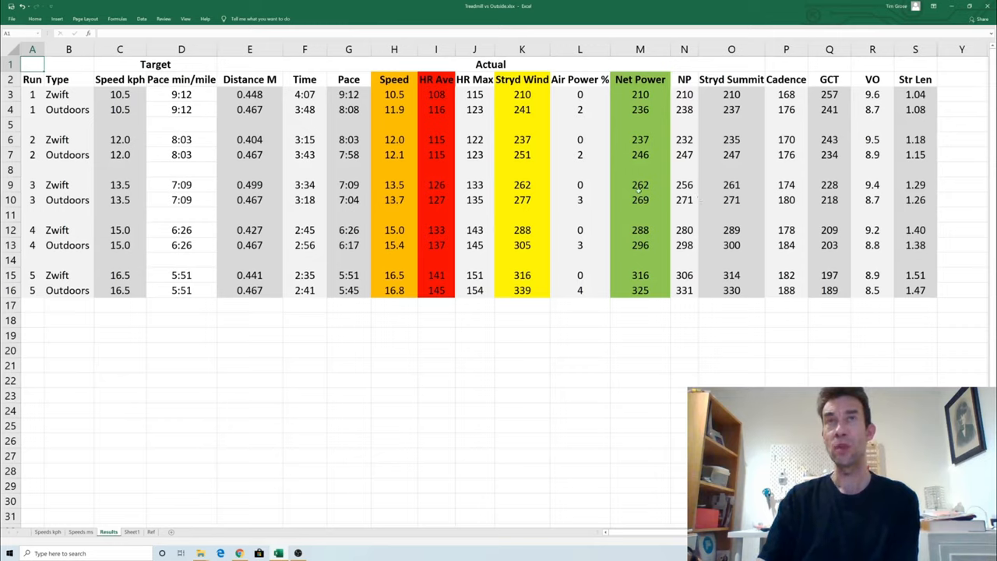
mouse_move(753, 208)
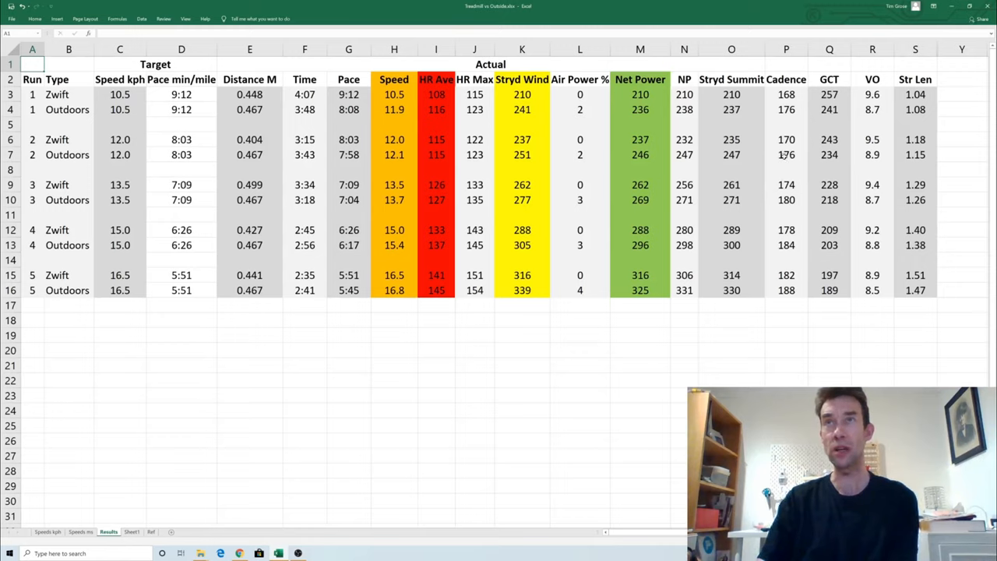
mouse_move(779, 214)
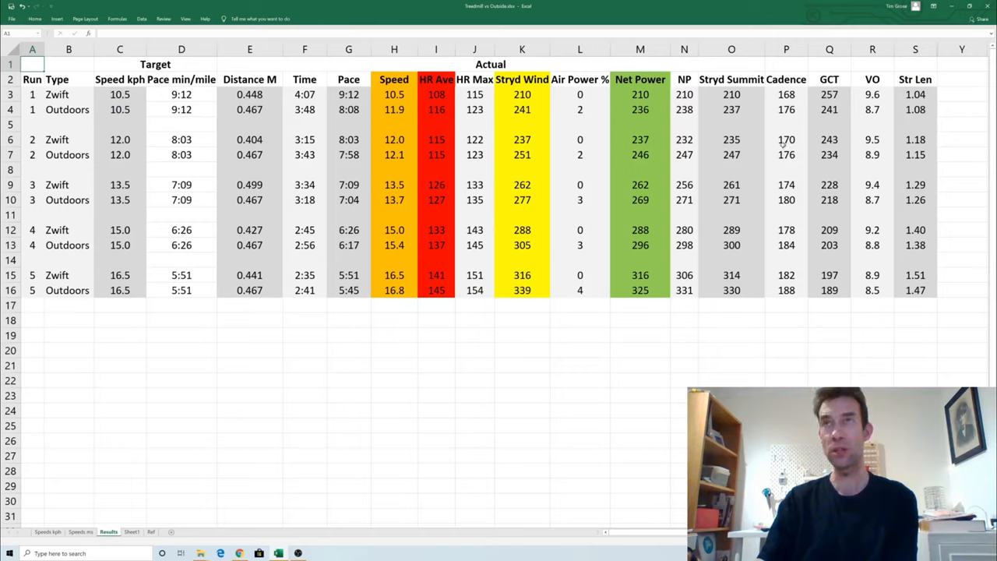
mouse_move(485, 148)
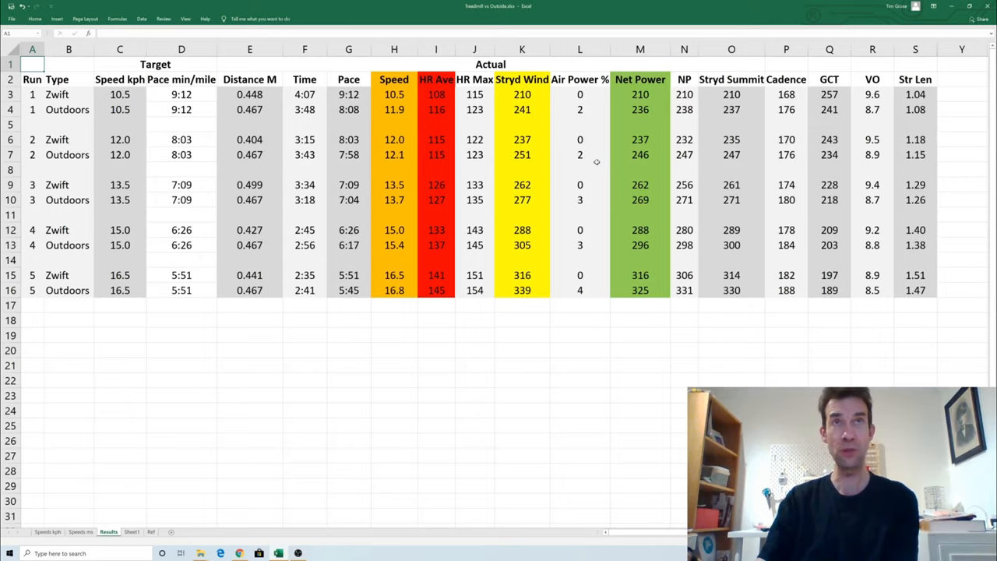
mouse_move(802, 162)
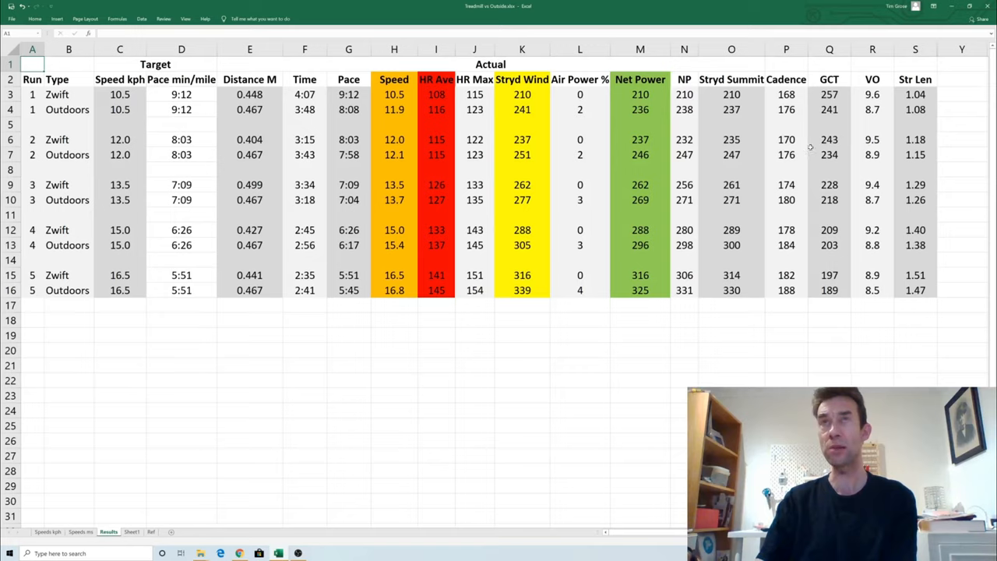
mouse_move(863, 170)
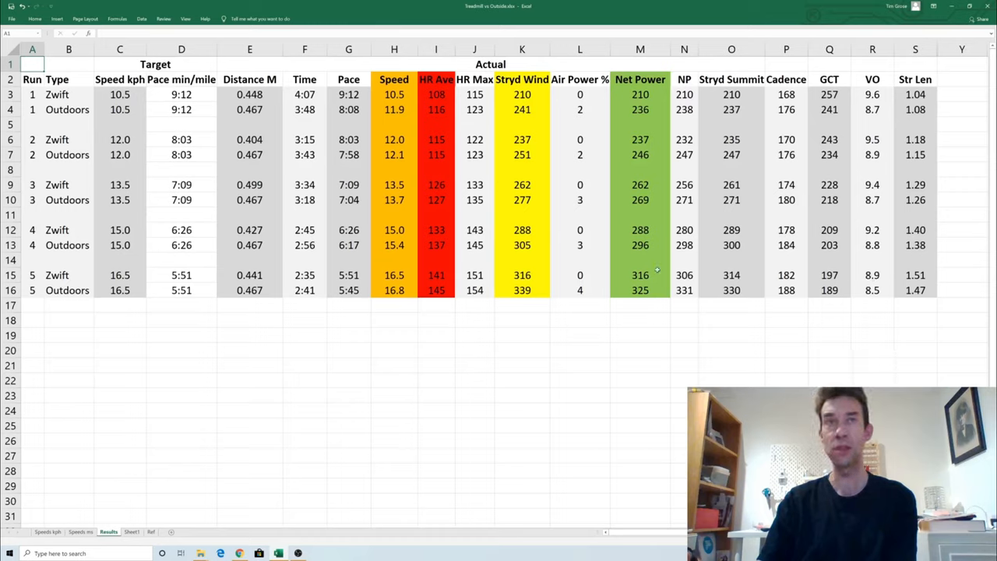
mouse_move(468, 263)
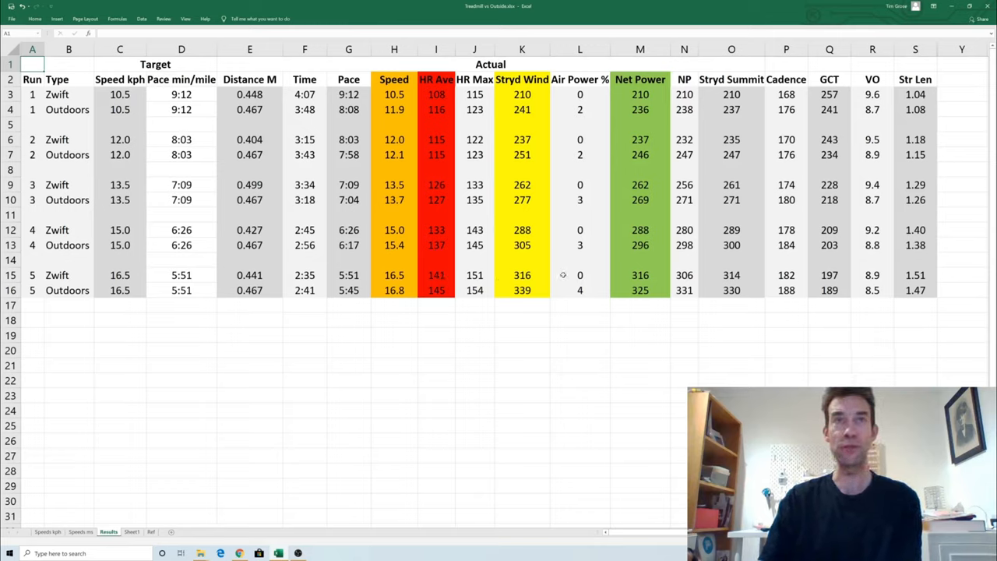
mouse_move(270, 236)
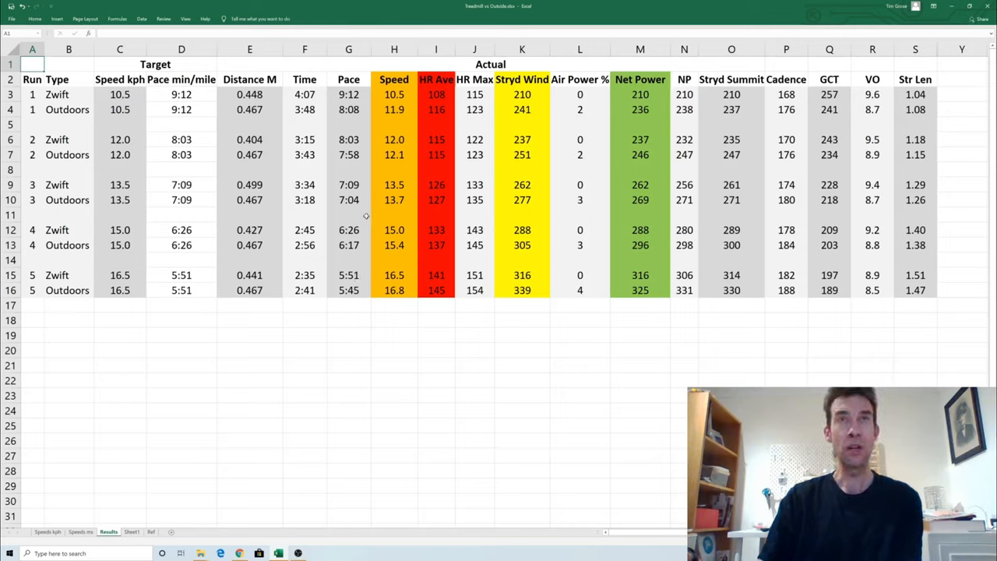
mouse_move(535, 205)
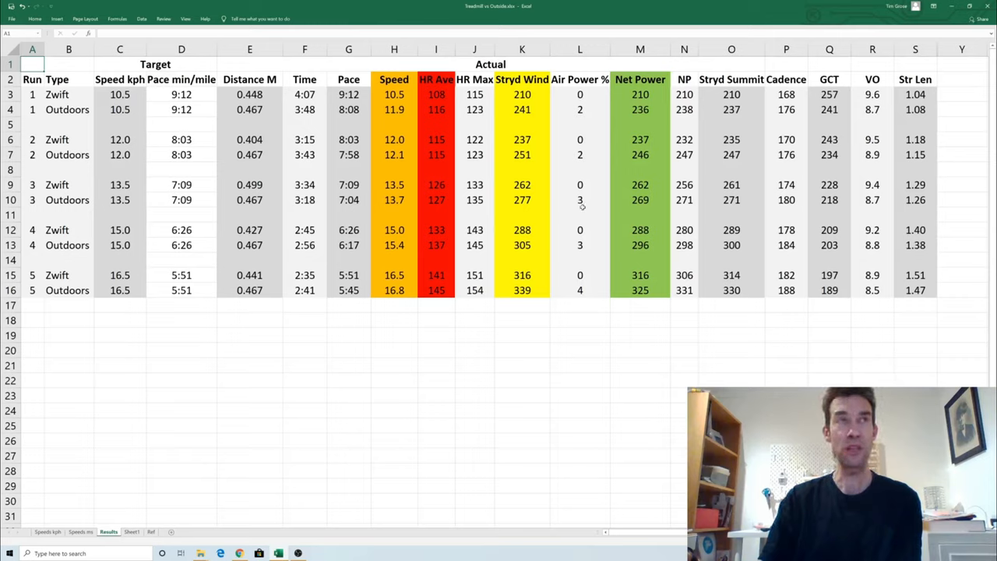
mouse_move(576, 228)
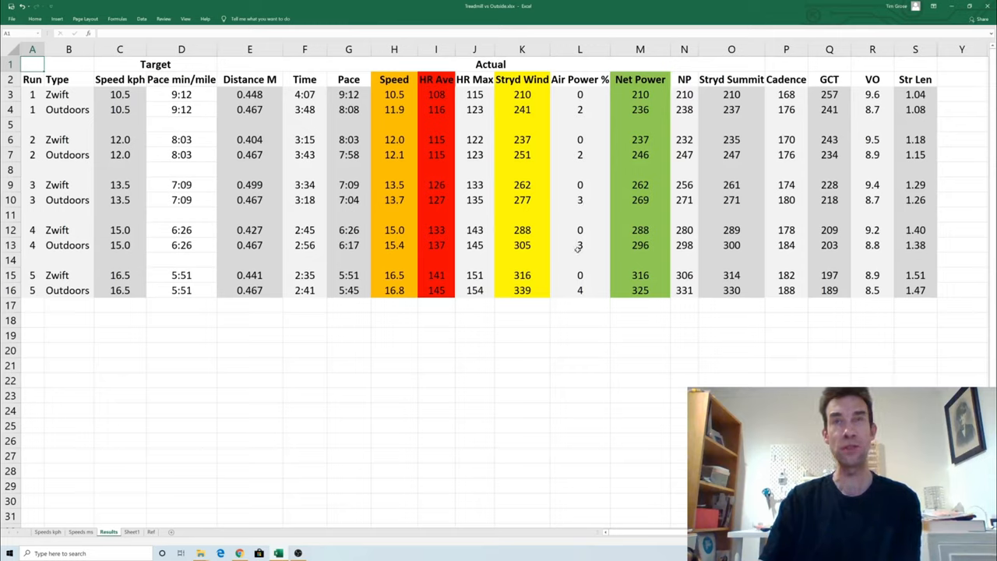
mouse_move(570, 292)
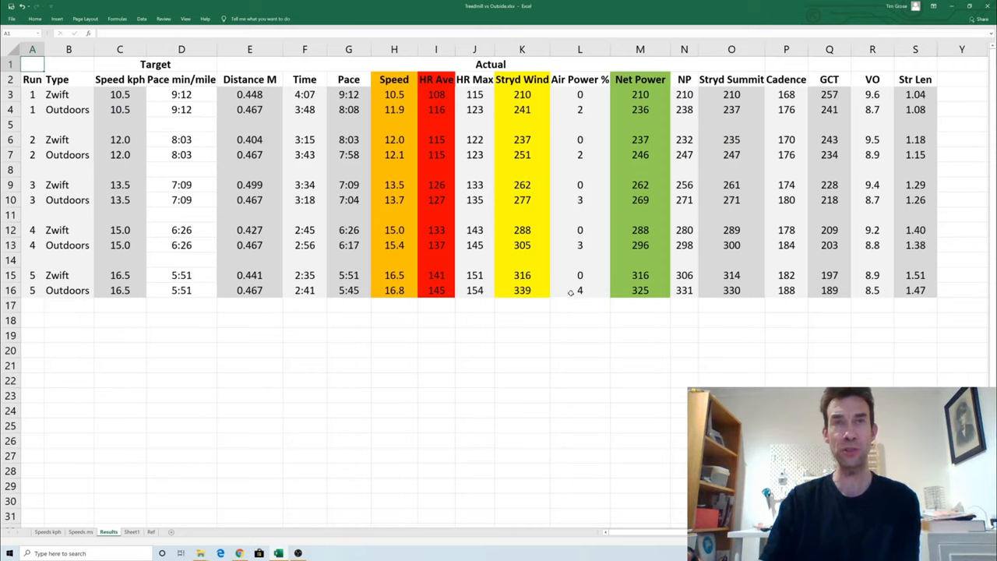